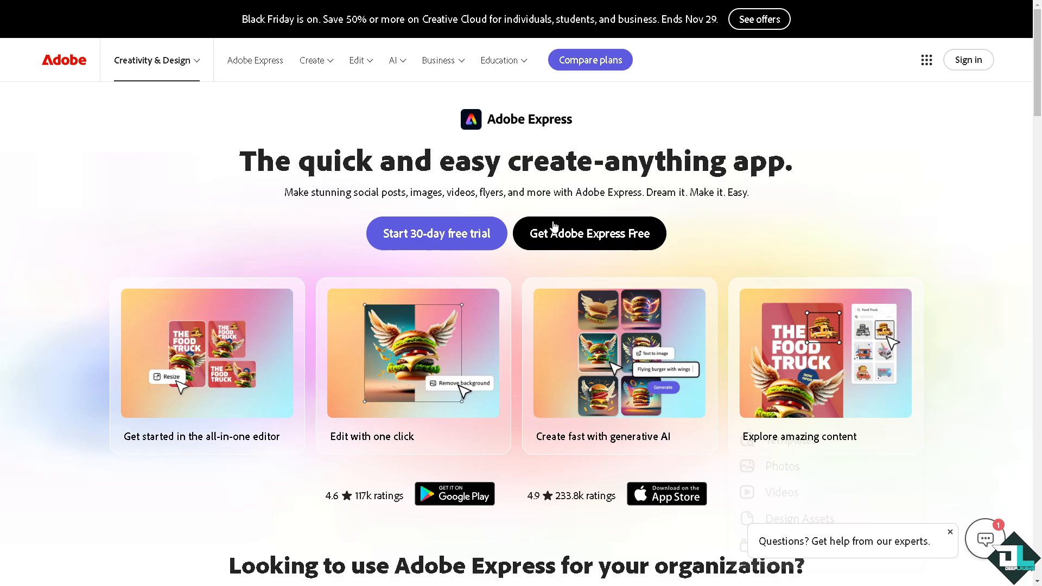
- Start getting Adobe Express Free and switch from sign-in to creating a new account
click(967, 59)
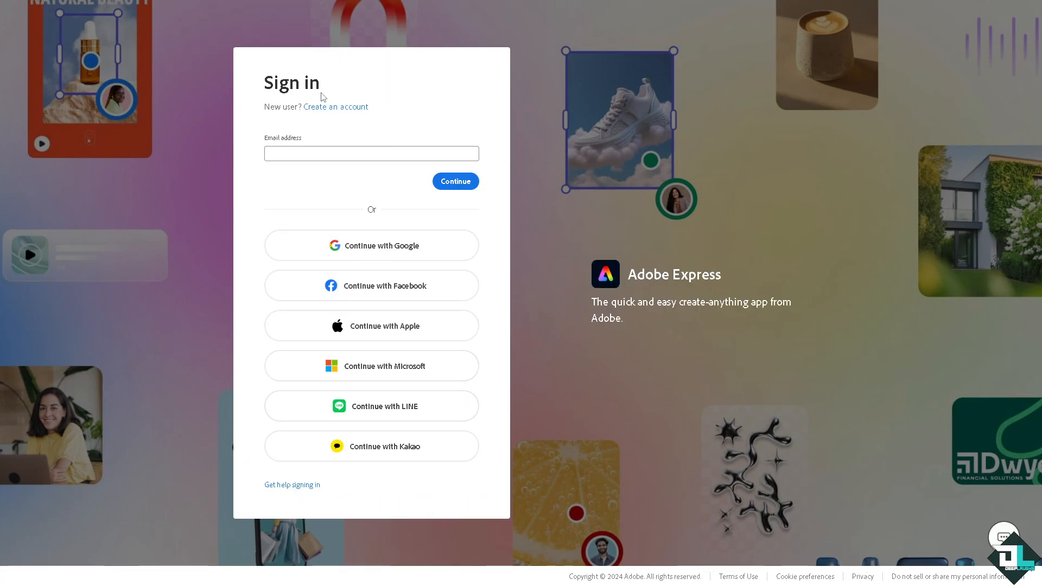
click(336, 107)
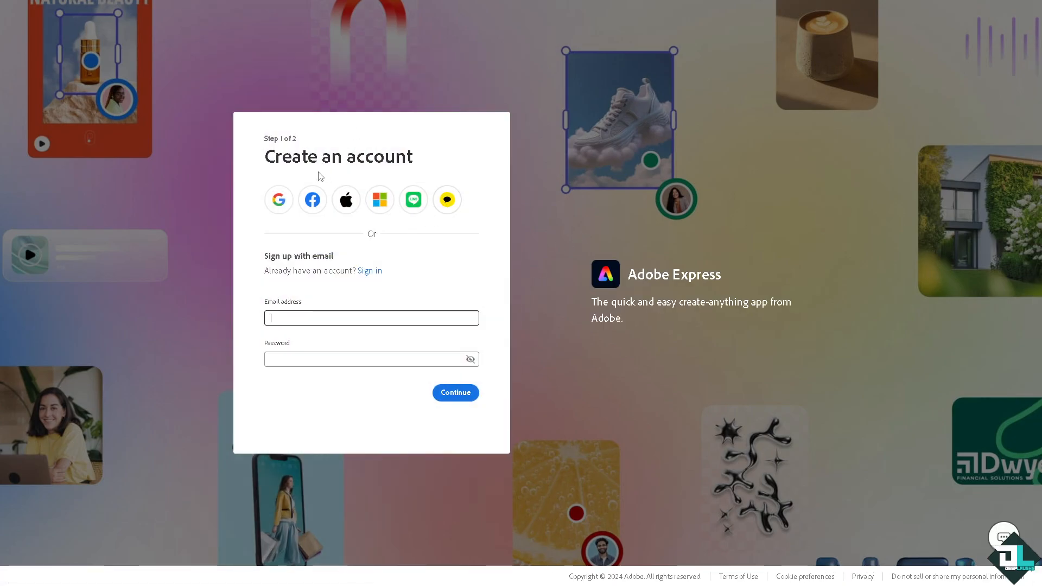
mouse_move(447, 199)
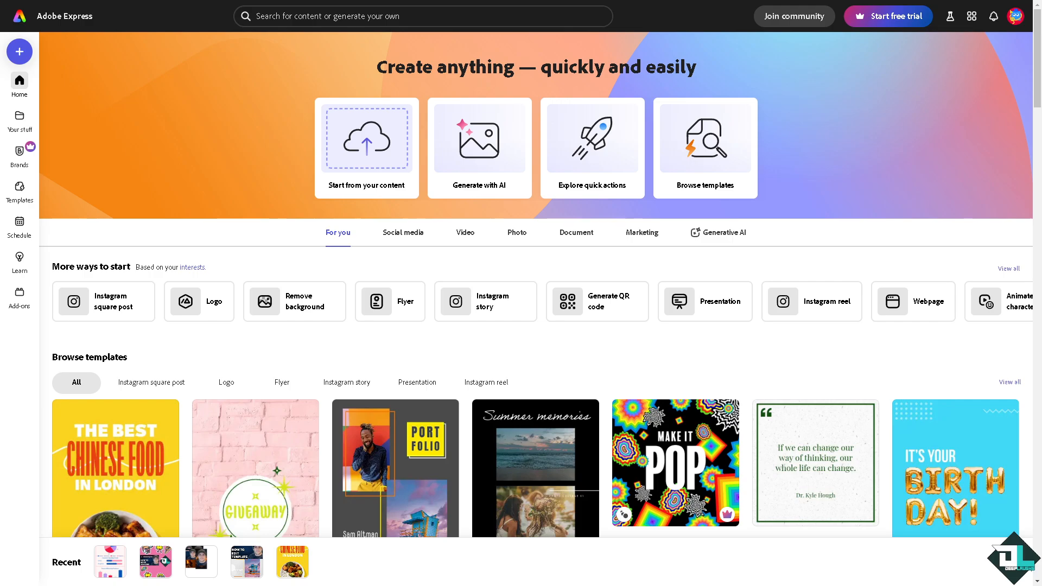
mouse_move(213, 343)
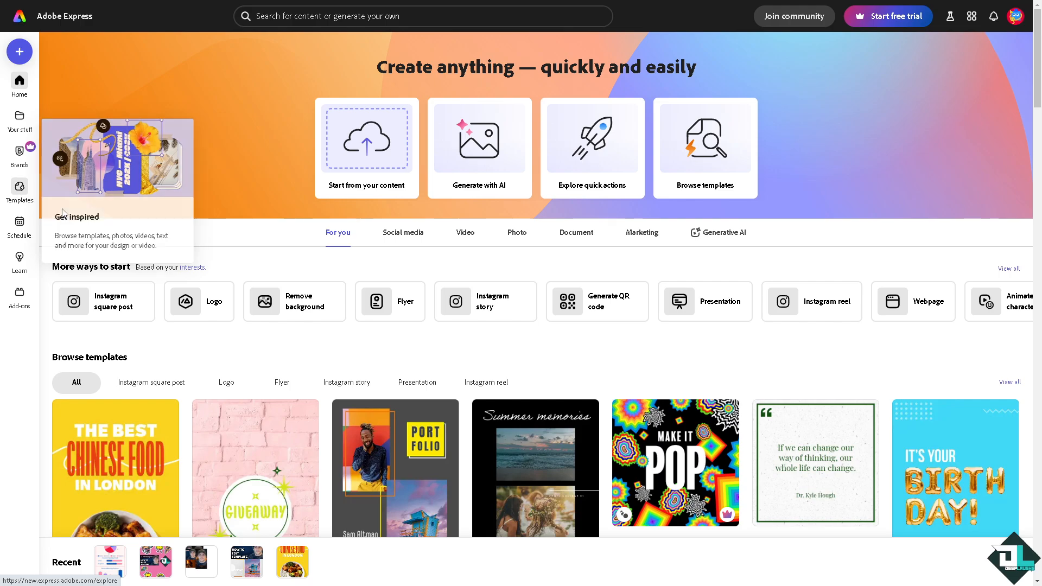
mouse_move(97, 234)
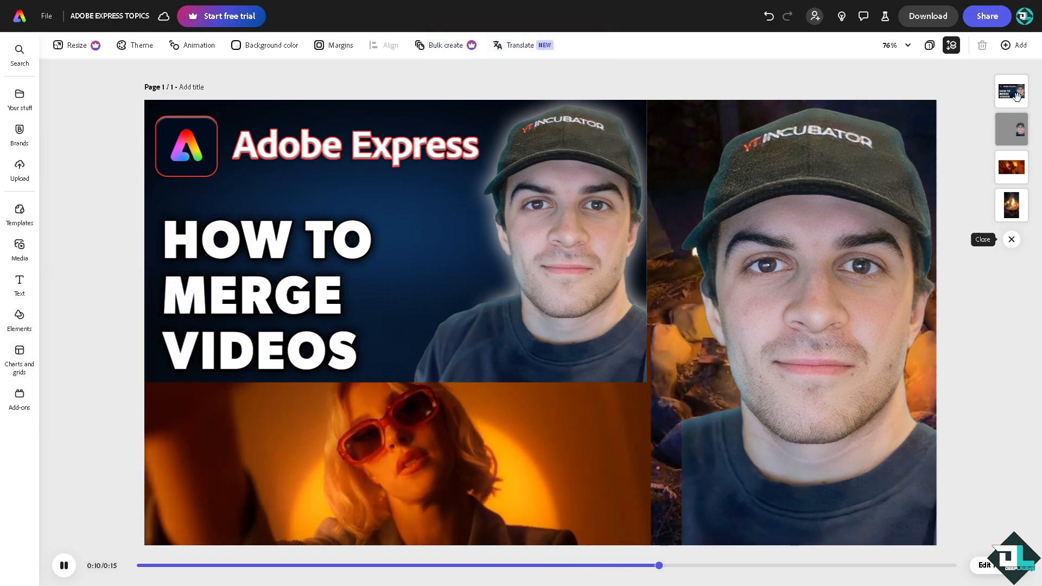
- Add a same-size second page and list all recently used videos in the Media library
click(1013, 45)
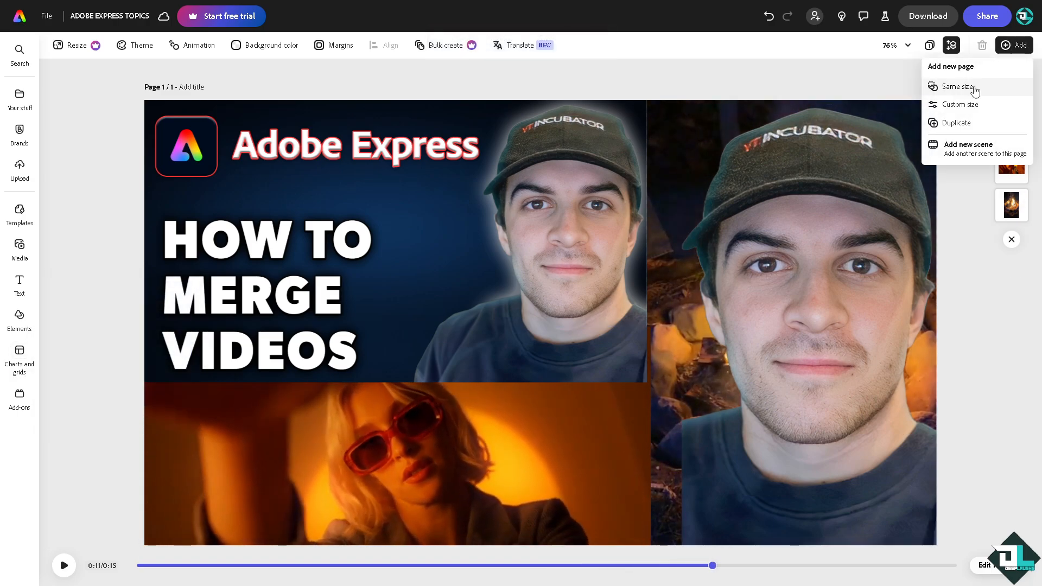
click(958, 86)
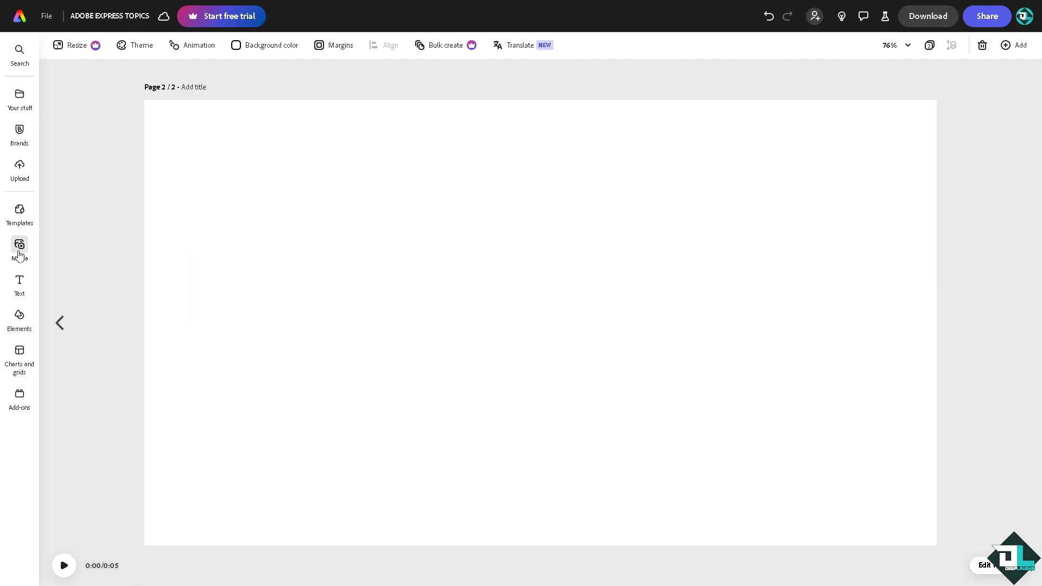
click(20, 249)
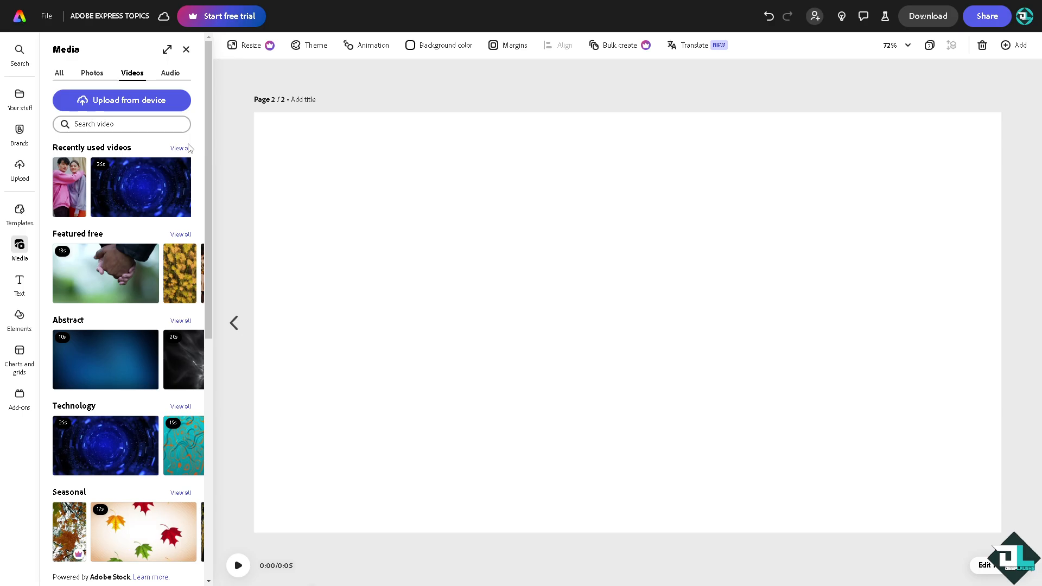
click(176, 148)
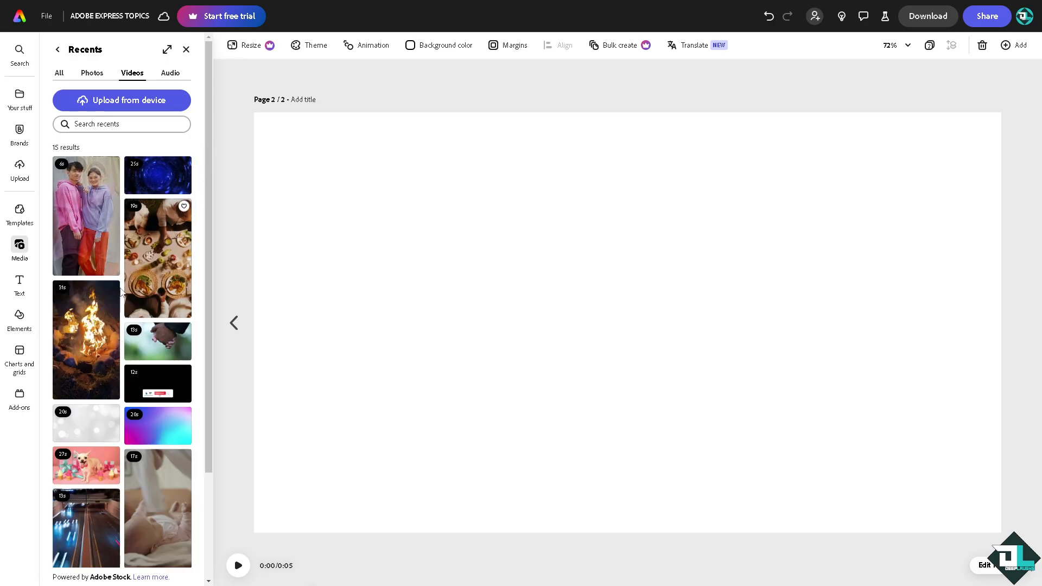
- Add the campfire, couple and night highway clips side by side on the second page
click(86, 341)
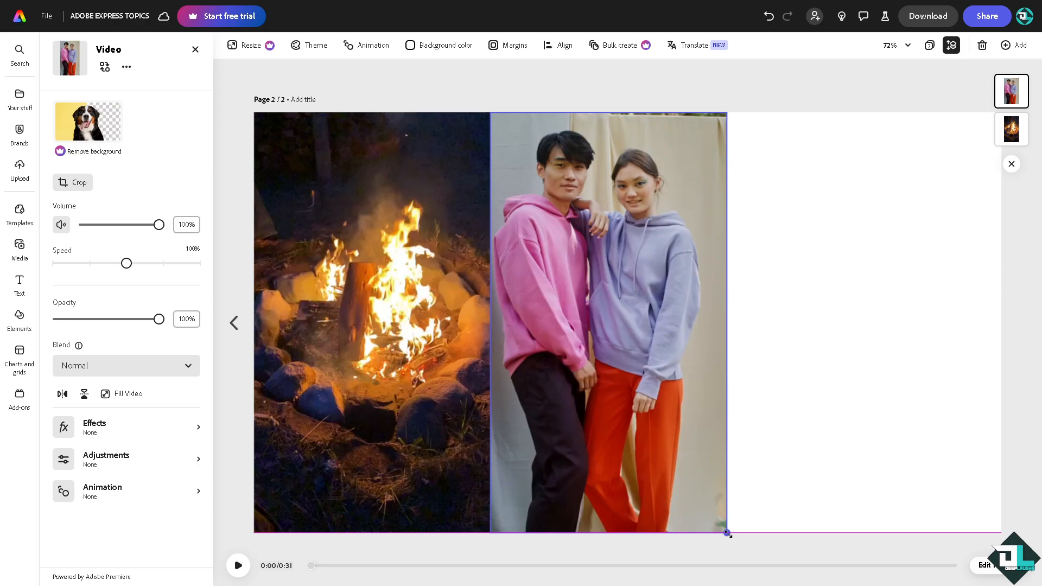
click(19, 249)
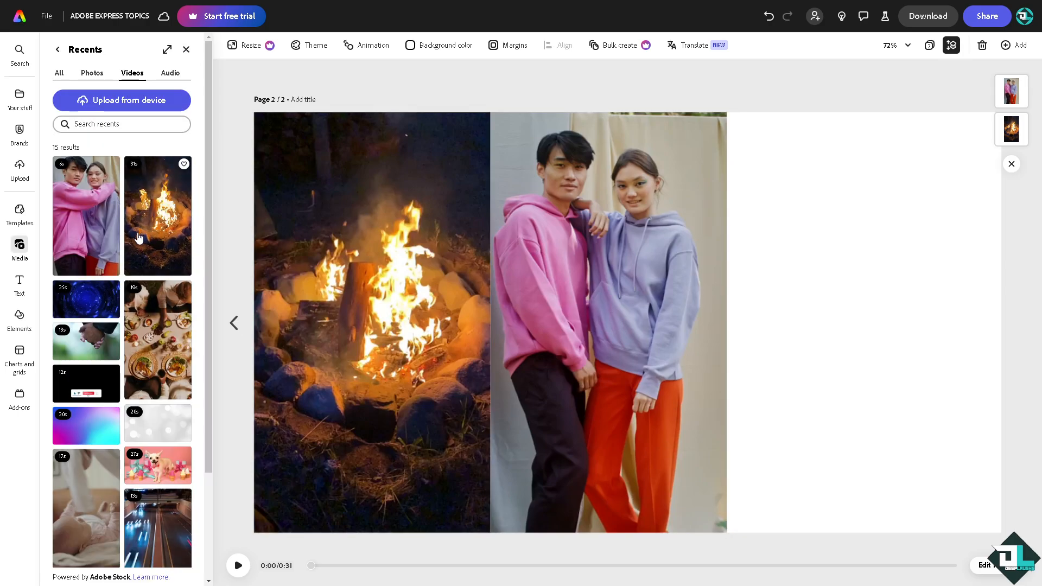
click(158, 215)
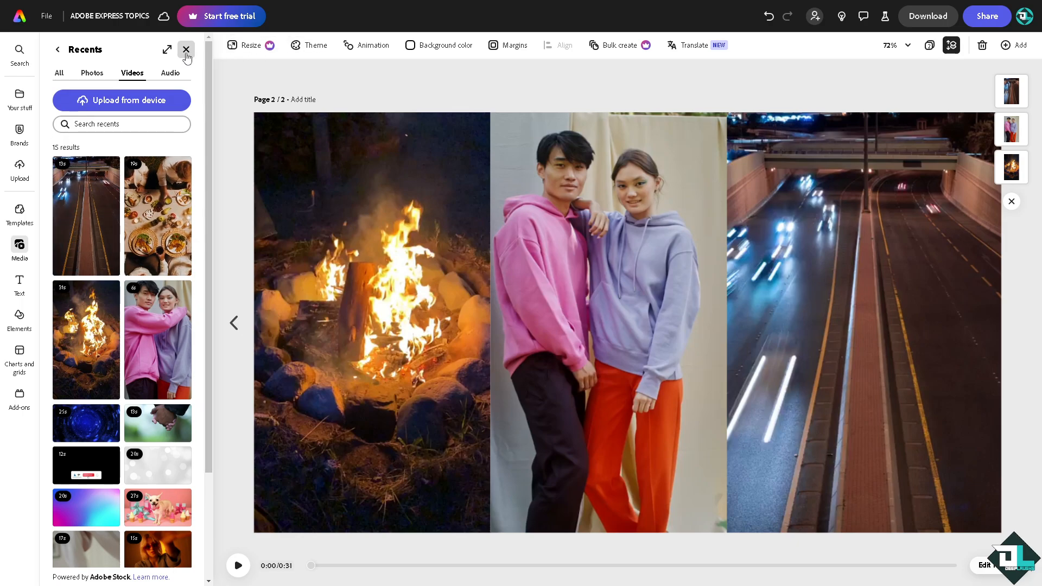
- Close Media and select all three clip layers together from the Layers list
click(186, 50)
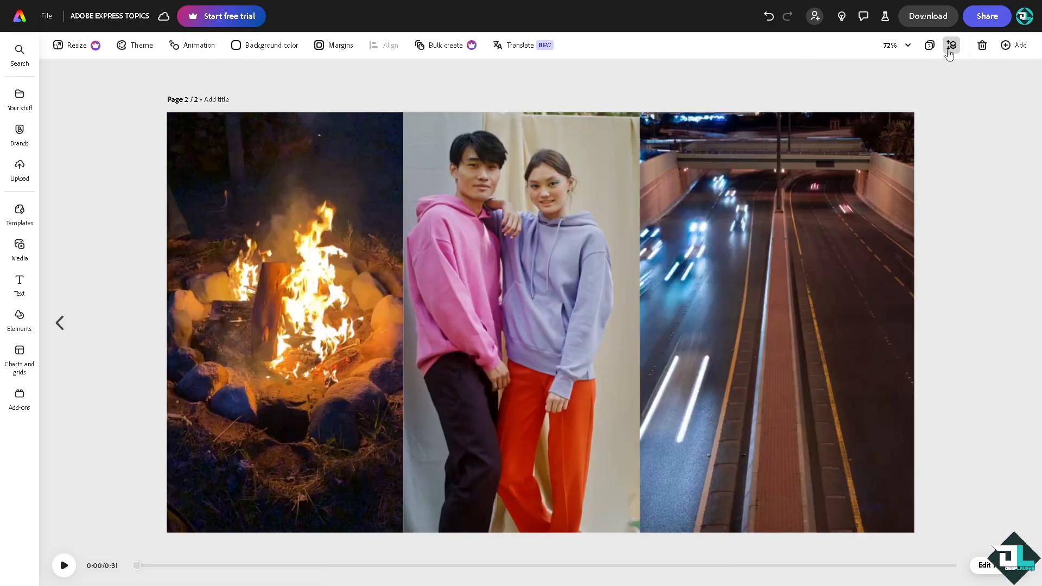
mouse_move(950, 45)
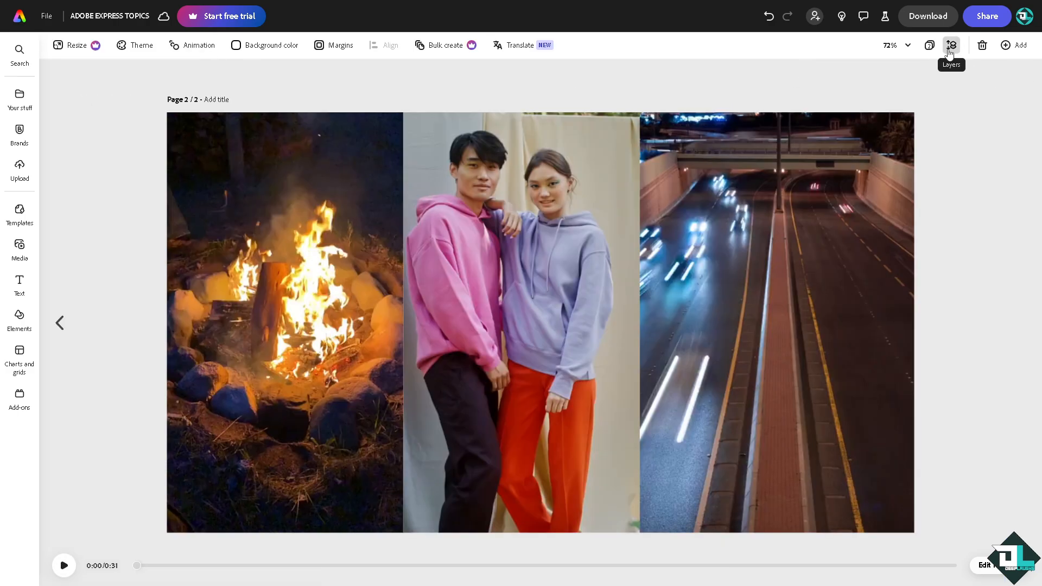
click(950, 45)
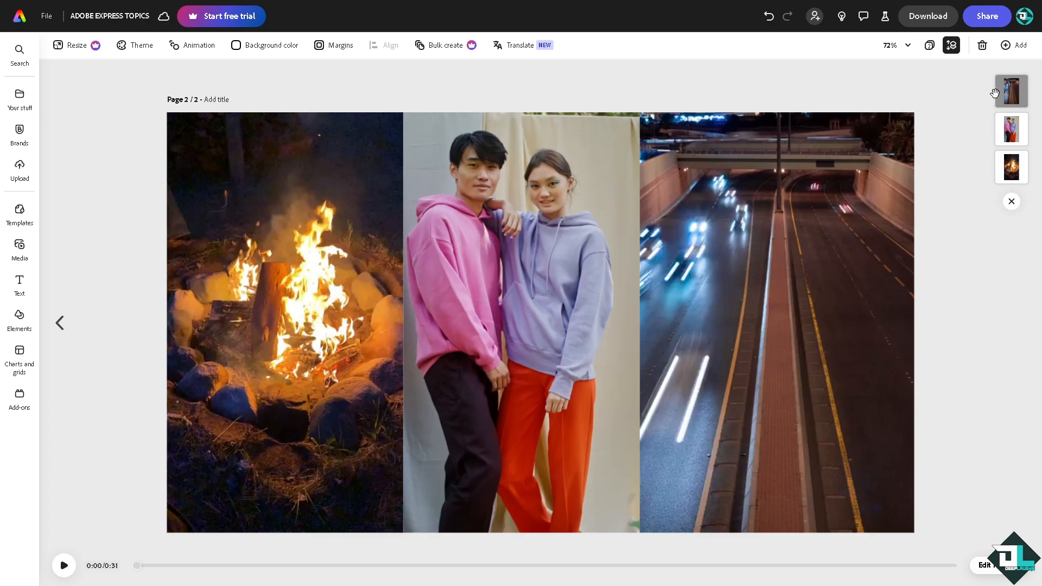
click(463, 197)
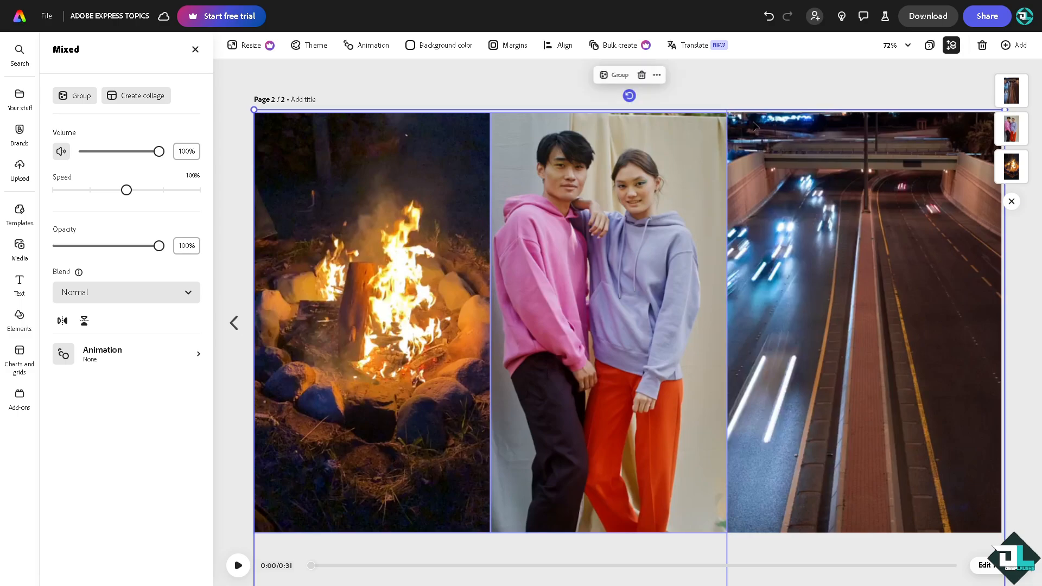
mouse_move(618, 74)
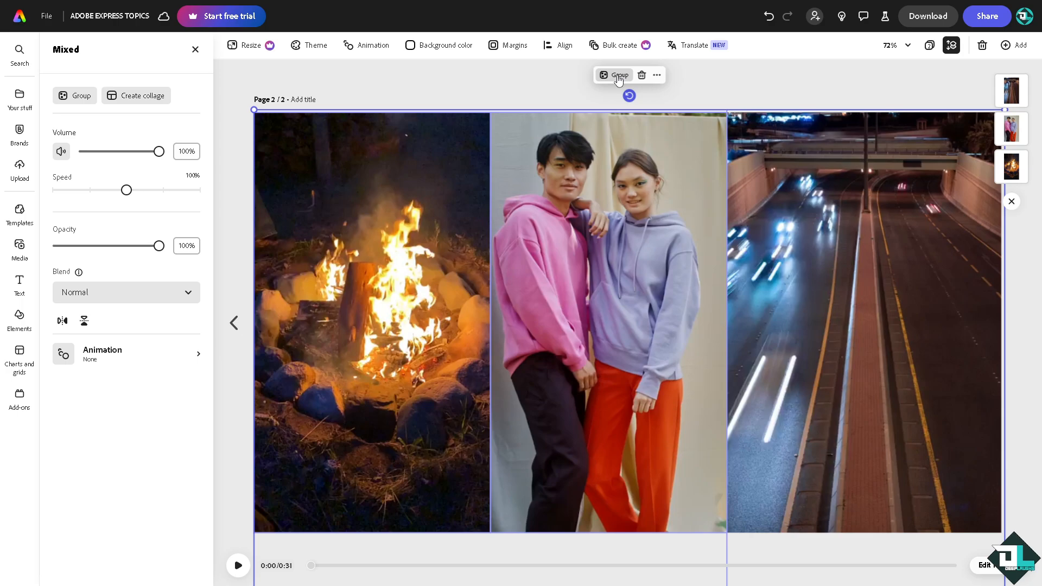
- Group the three selected clips into a single group layer
click(618, 74)
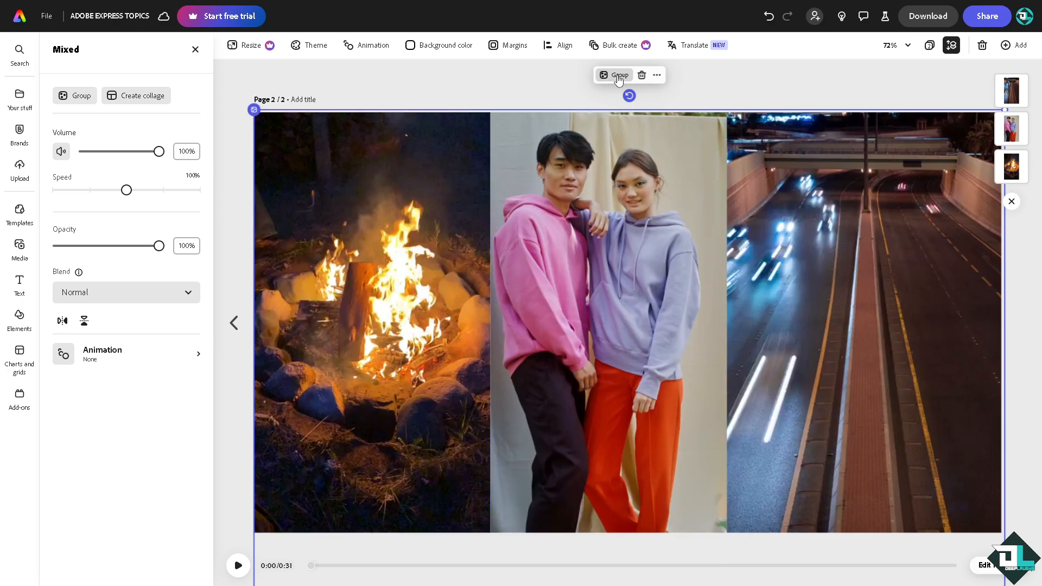
click(618, 74)
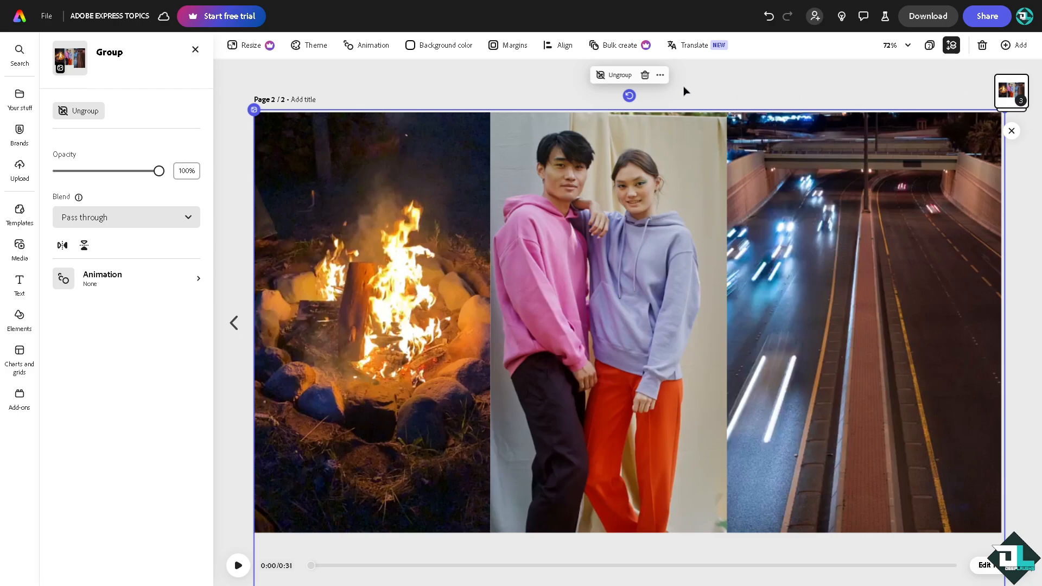
mouse_move(1010, 91)
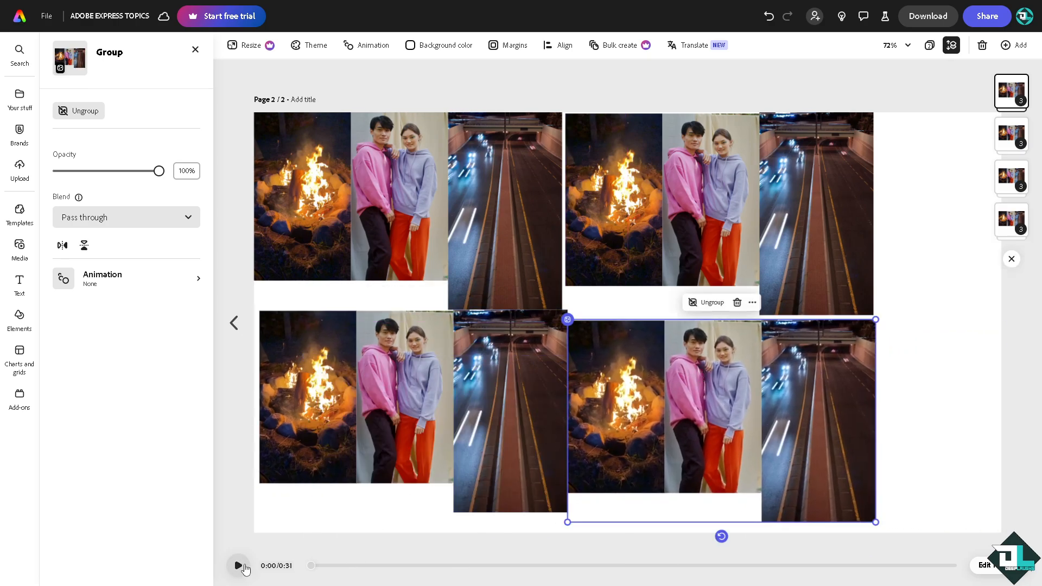
- Play the page to preview the four-copy grid of clip groups
click(238, 565)
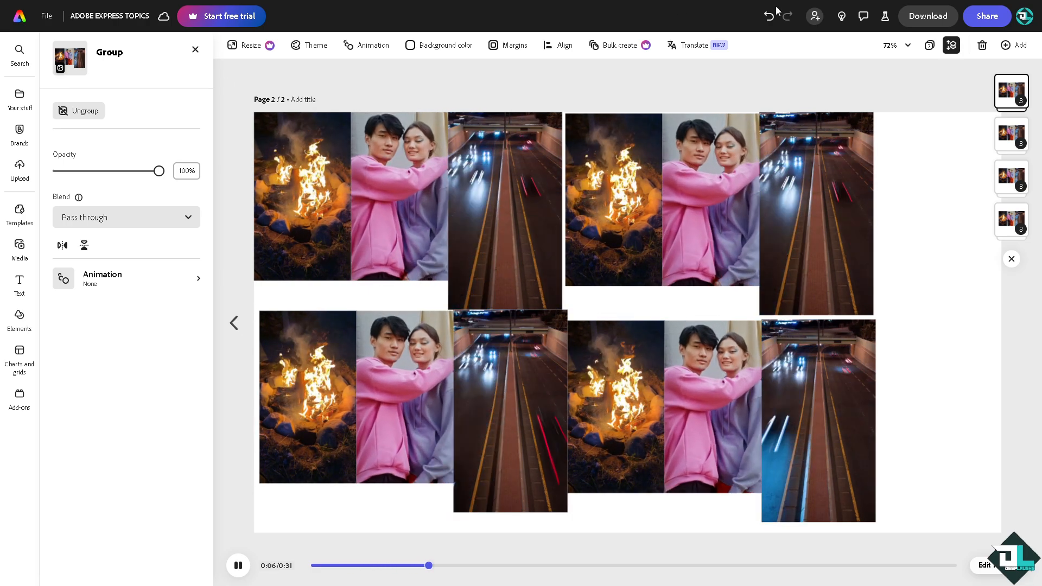
- Review the available file formats in the Download settings, then dismiss them
click(926, 15)
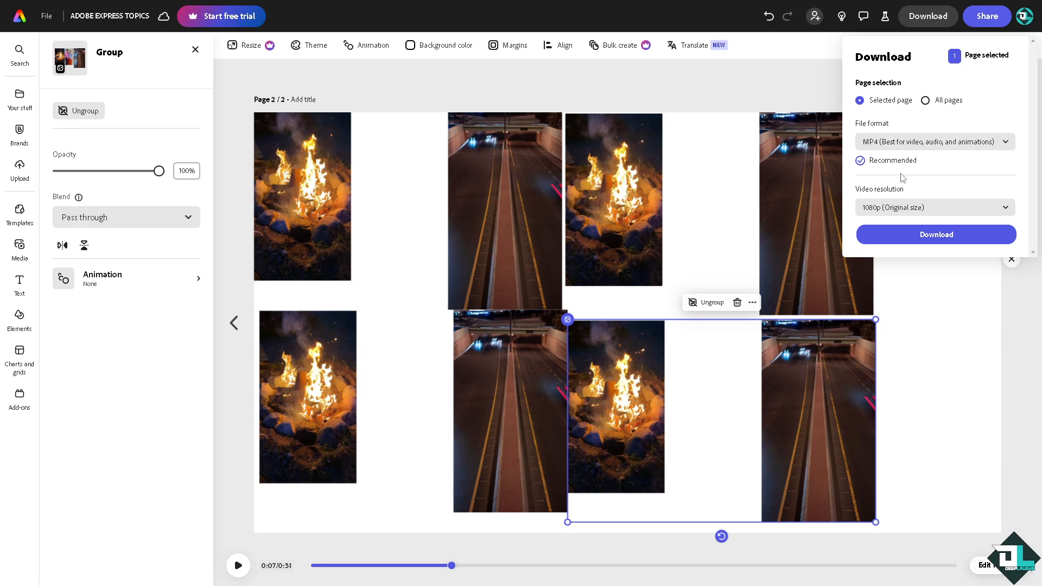
click(932, 141)
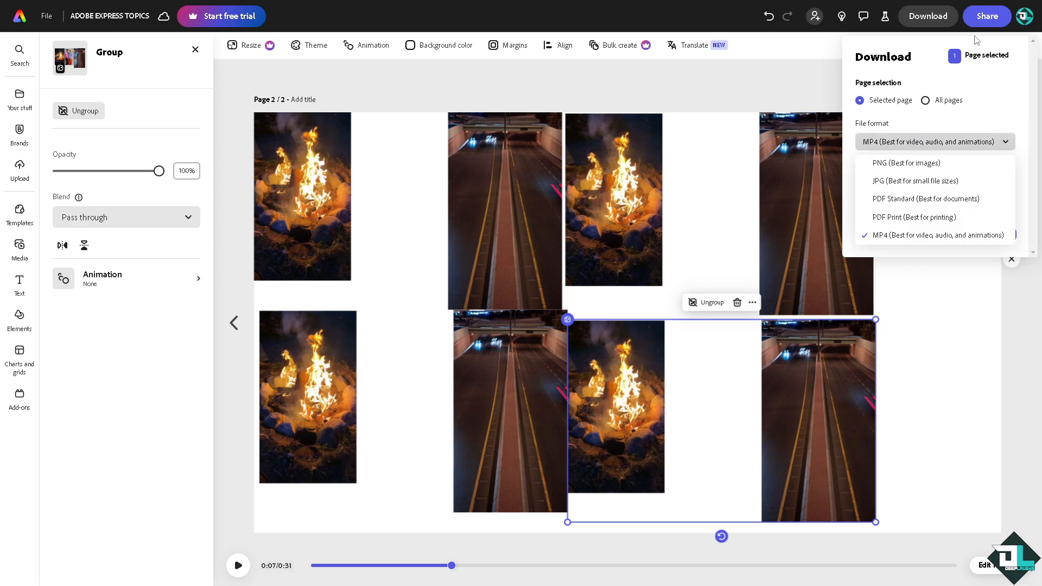
click(986, 16)
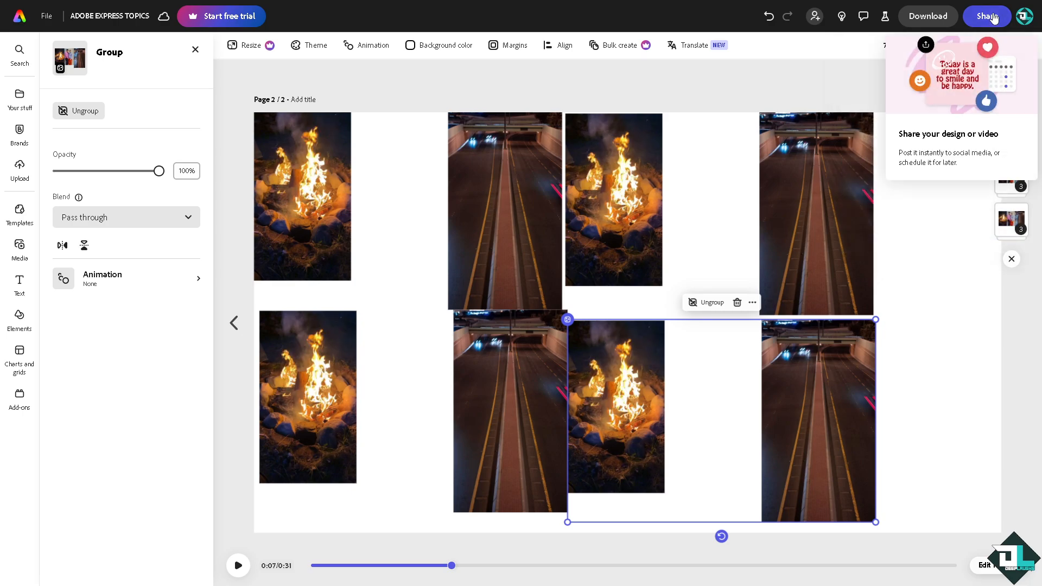
- Copy a shareable link to the design from the Share options
click(986, 16)
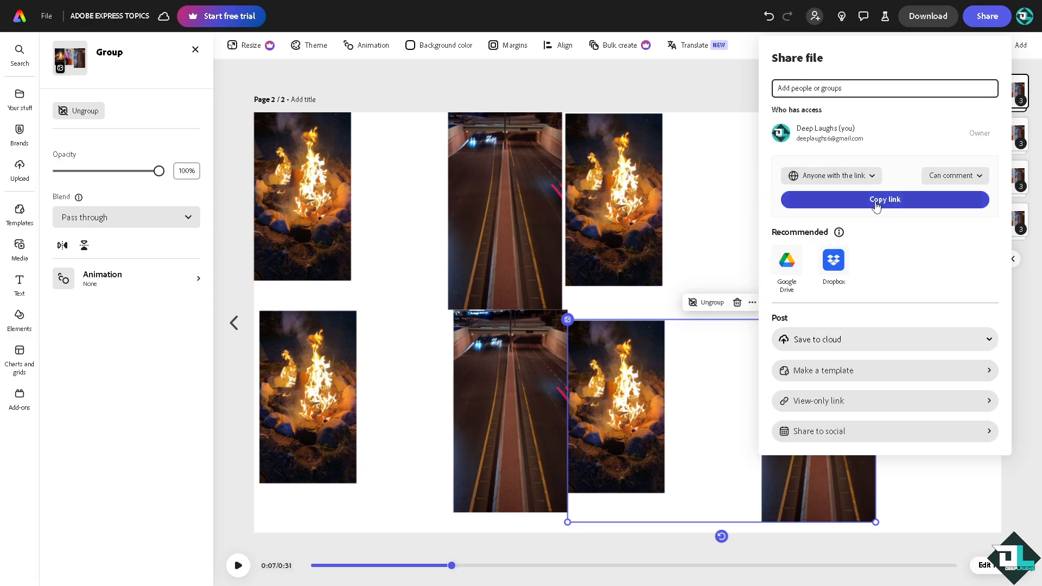
click(884, 200)
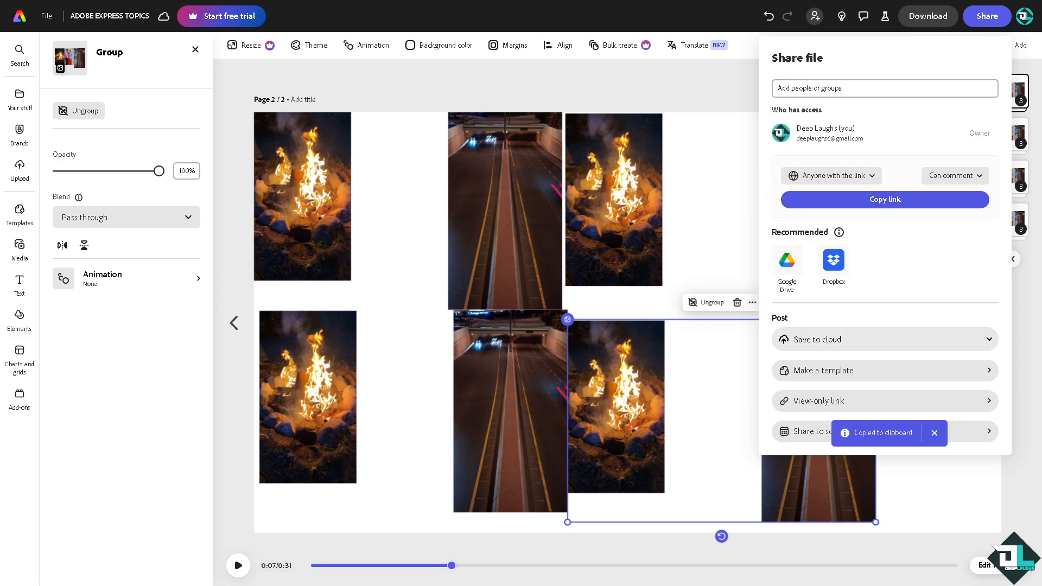